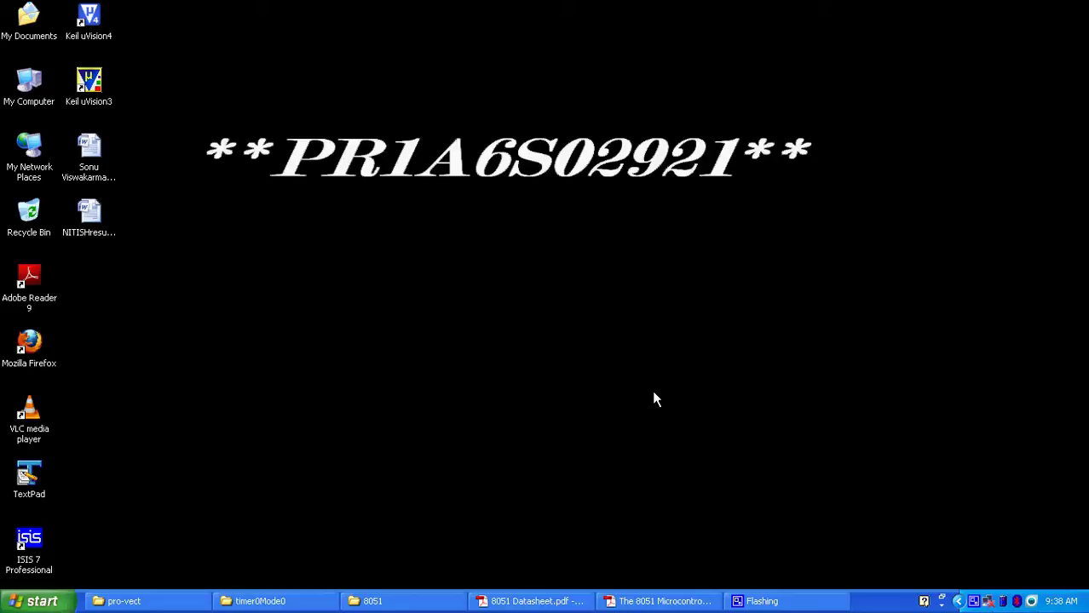
pyautogui.moveTo(645, 399)
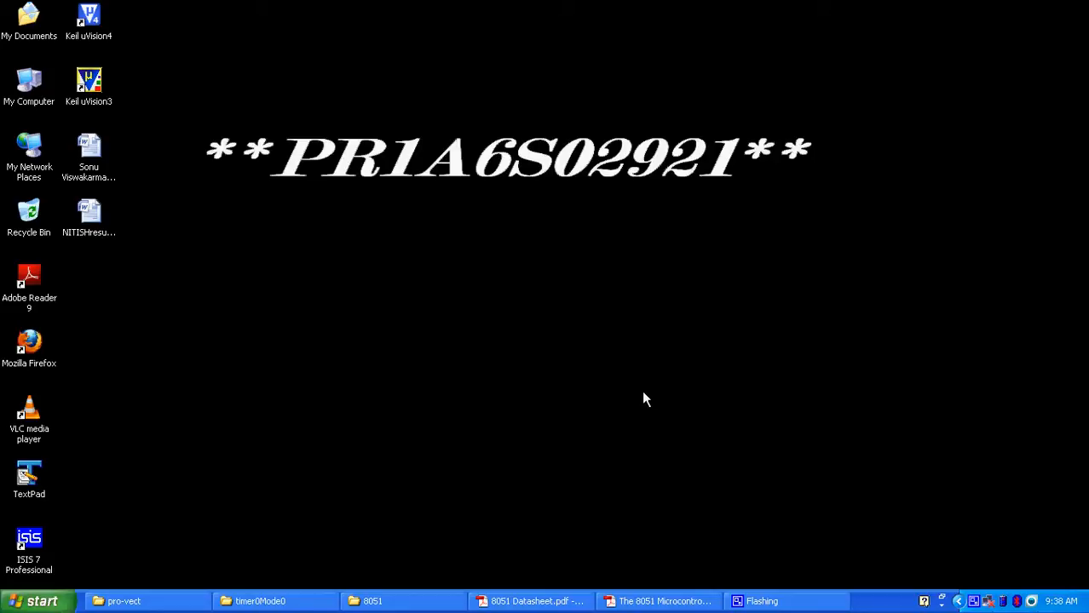
pyautogui.moveTo(577, 481)
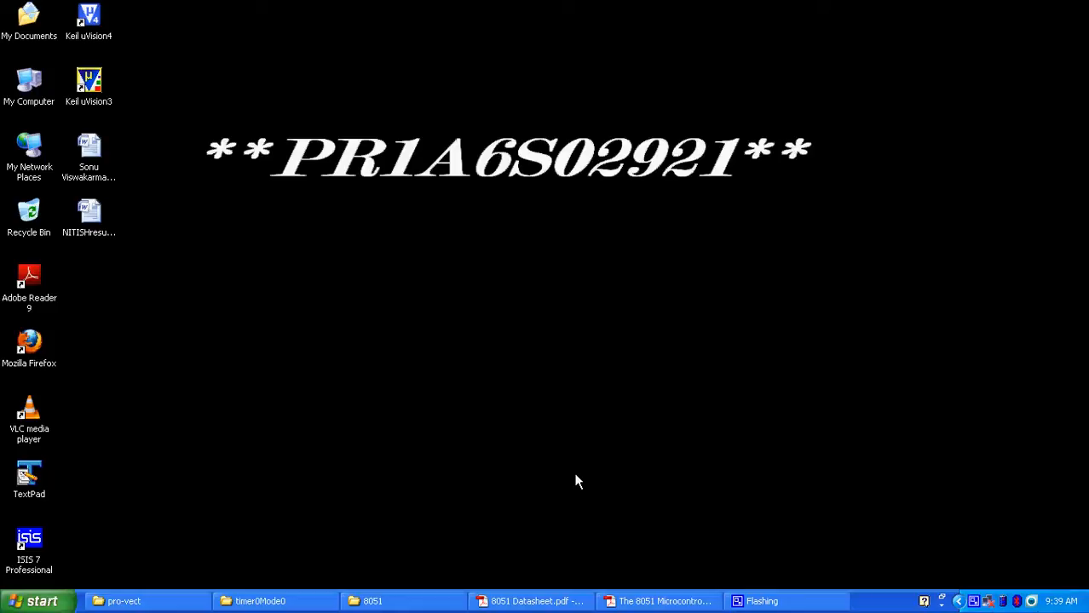
pyautogui.moveTo(273, 362)
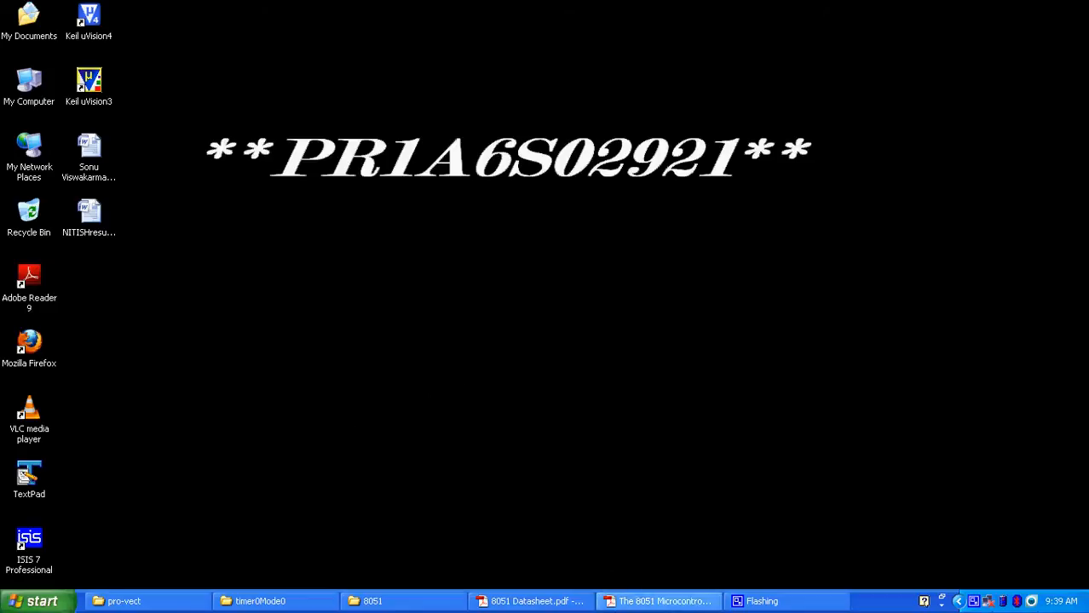
# Bring up the 8051 datasheet and scroll through the Timer/Counters section to page 79
pyautogui.click(532, 602)
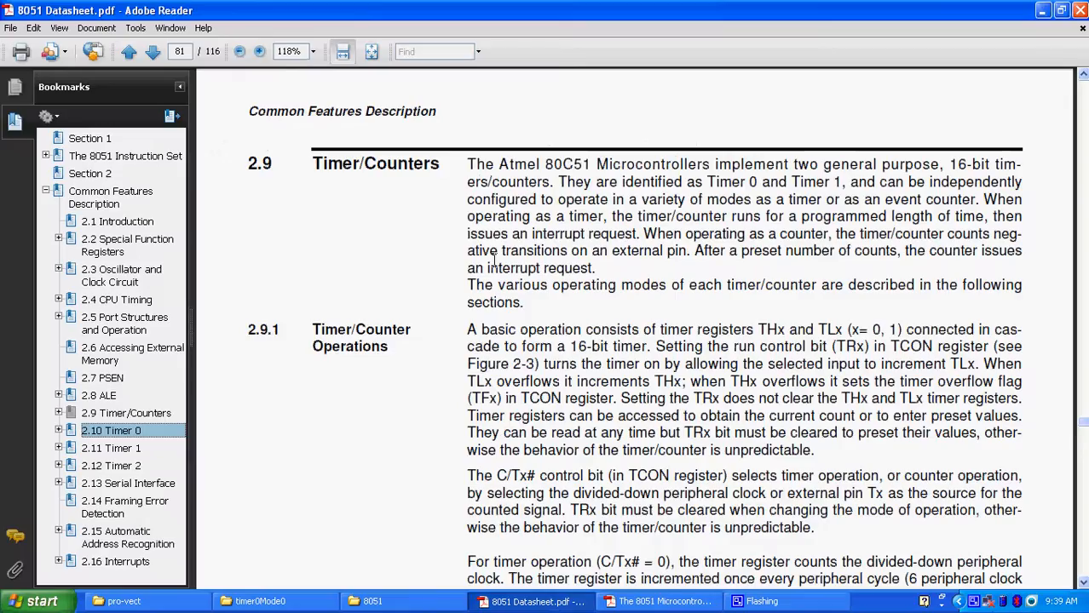
pyautogui.scroll(-3)
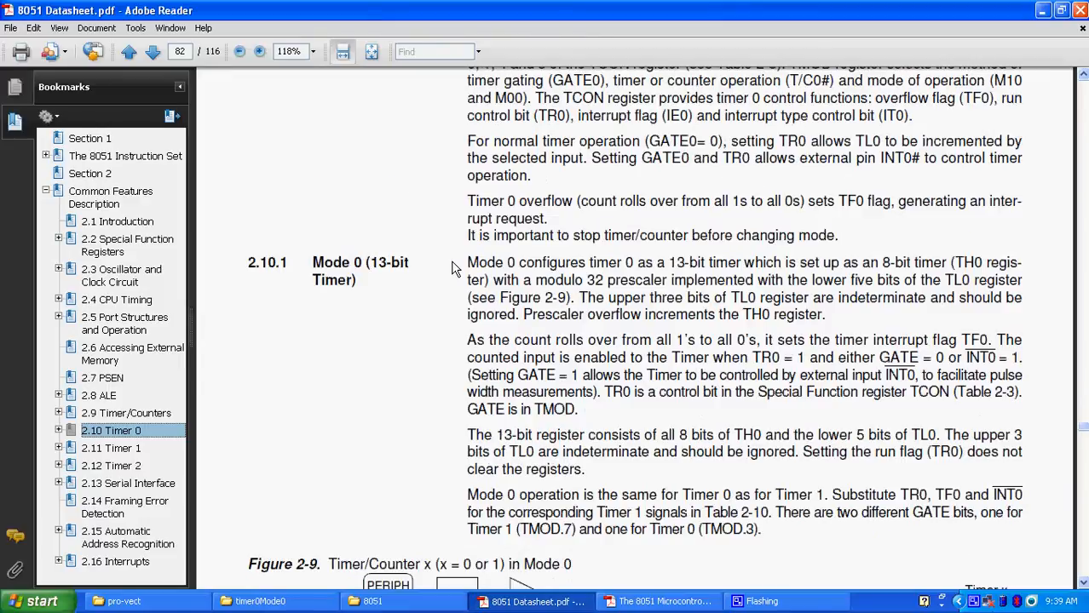
pyautogui.scroll(-3)
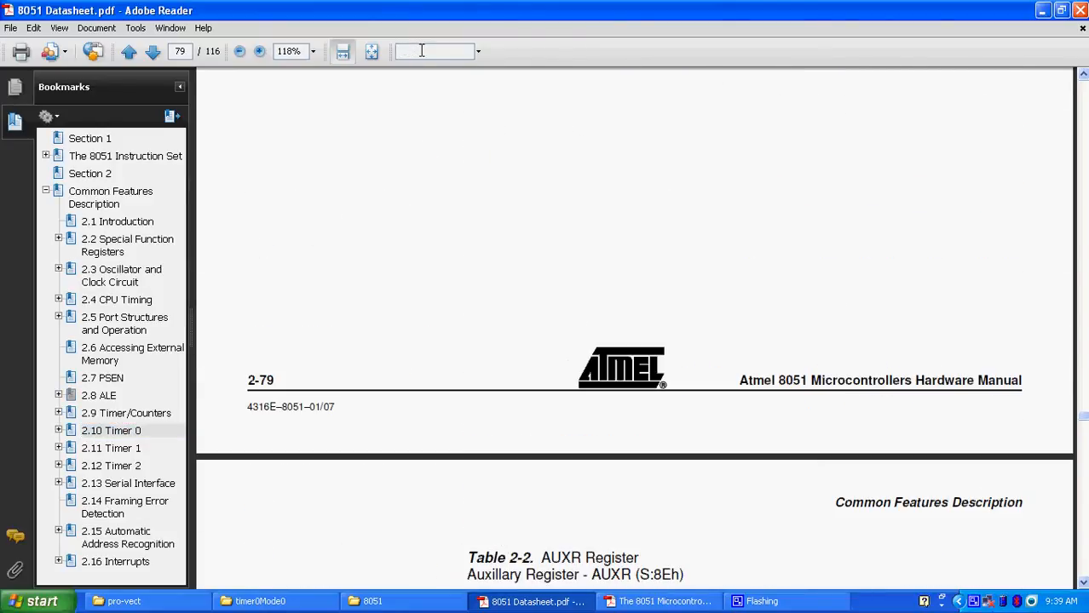
# Search the datasheet for TMOD and scroll to Table 2-4, the TMOD register
pyautogui.write('T')
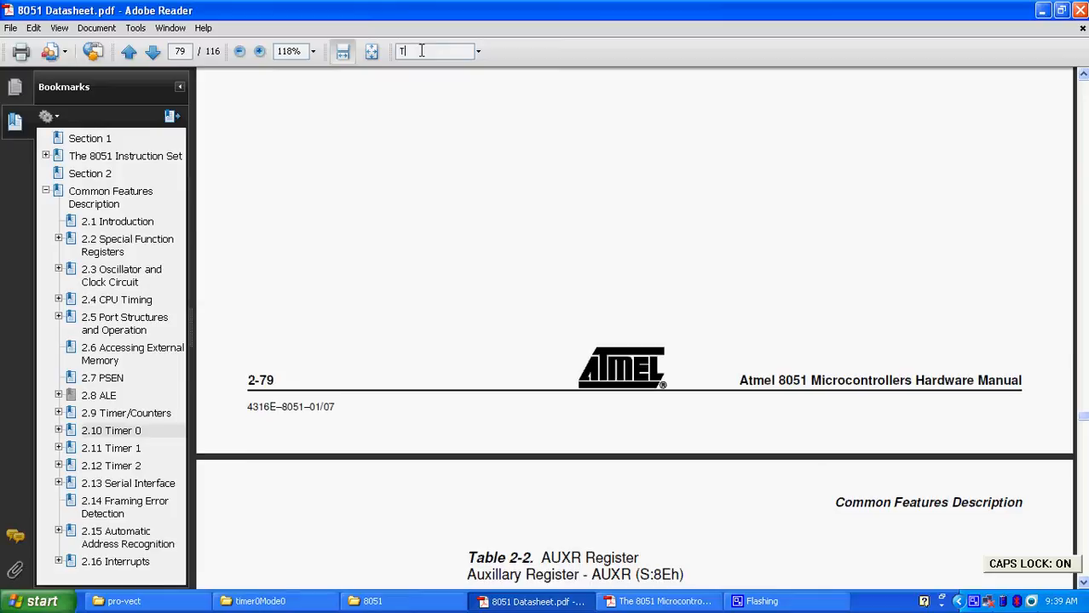
pyautogui.write('TMOD')
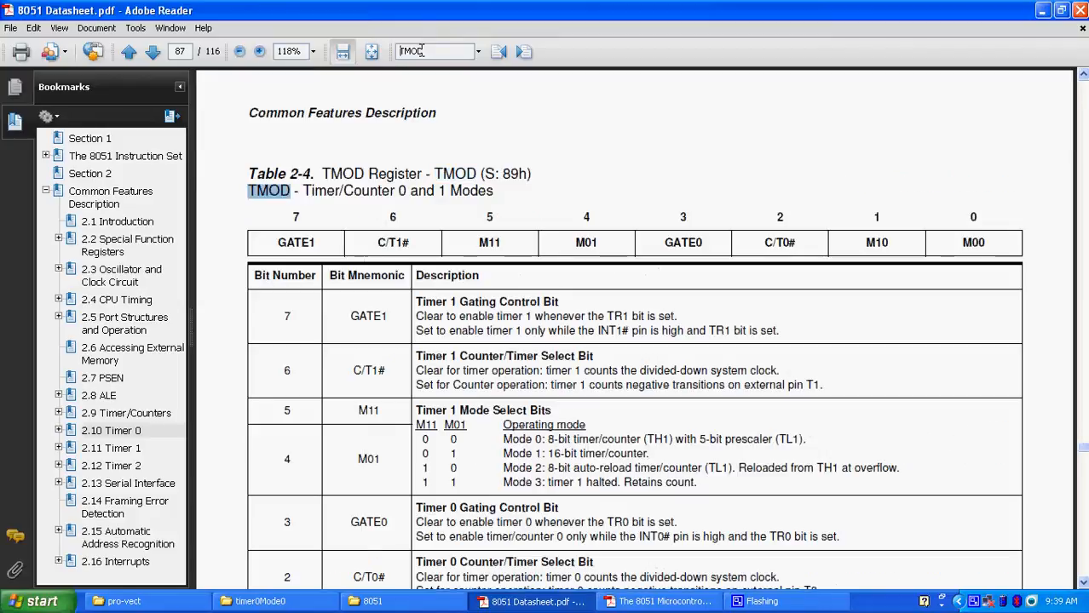
pyautogui.scroll(-3)
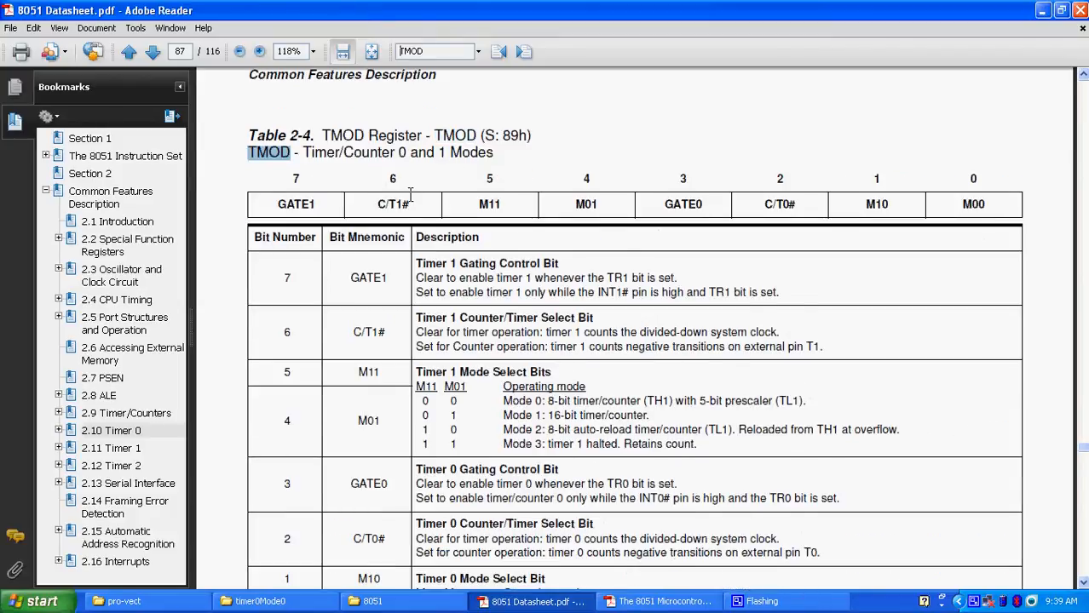
pyautogui.moveTo(402, 140)
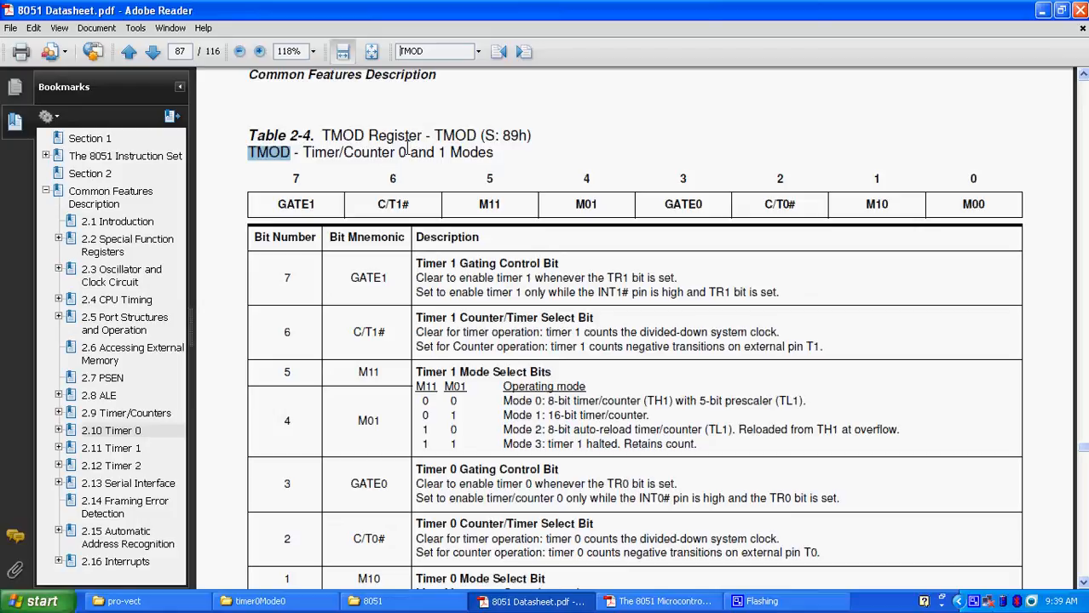
pyautogui.moveTo(278, 203)
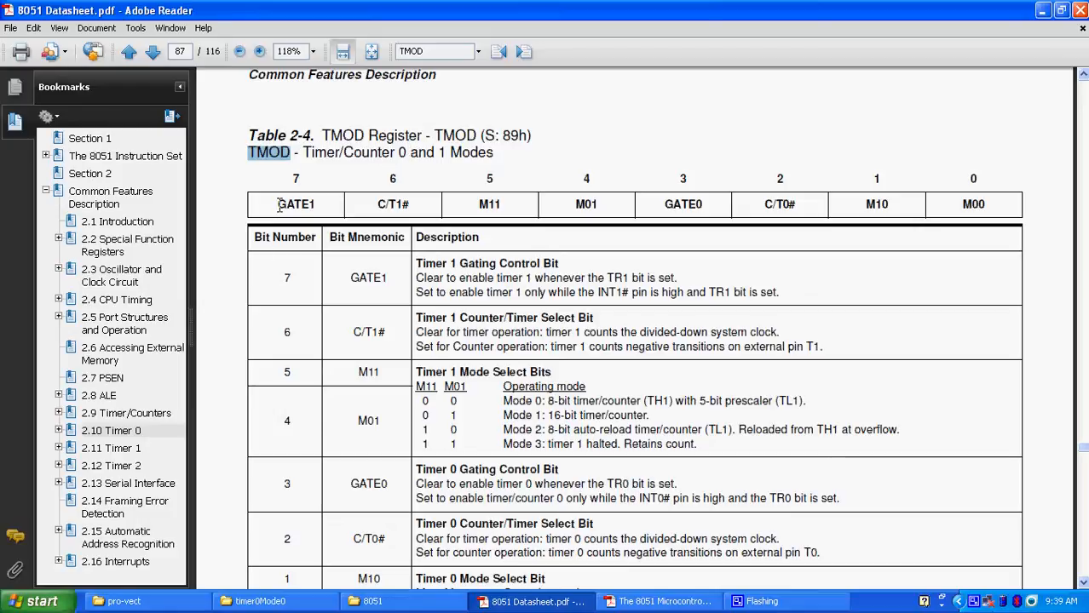
pyautogui.doubleClick(391, 204)
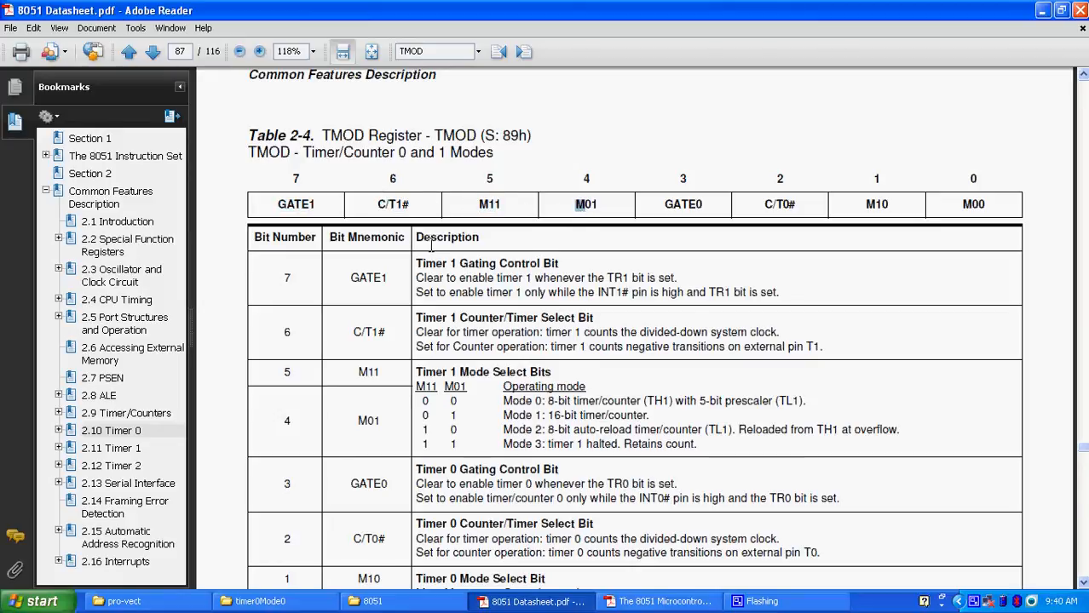
pyautogui.moveTo(1044, 166)
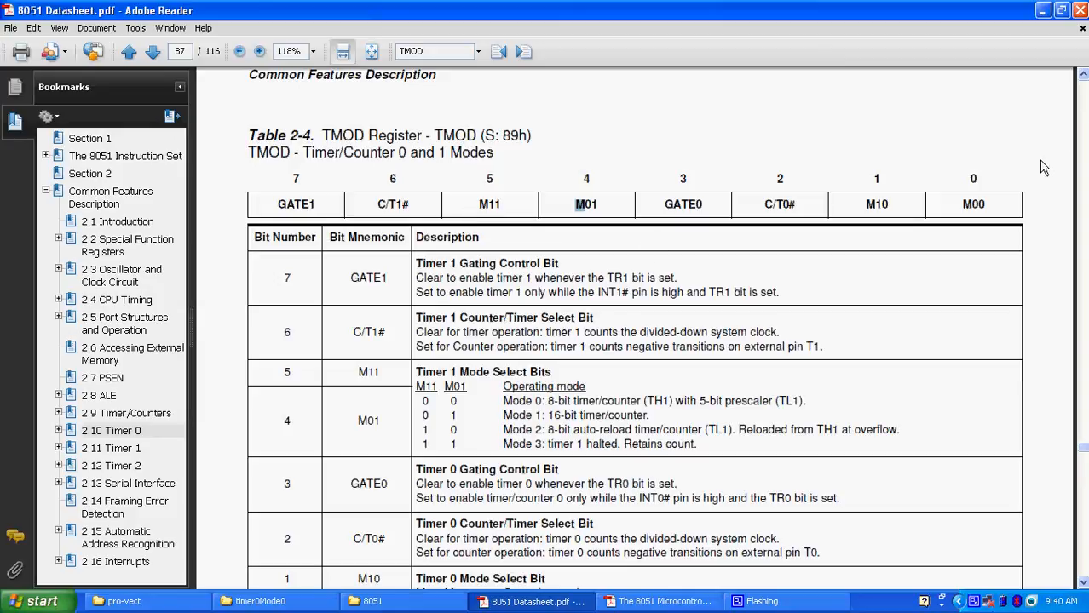
pyautogui.moveTo(627, 191)
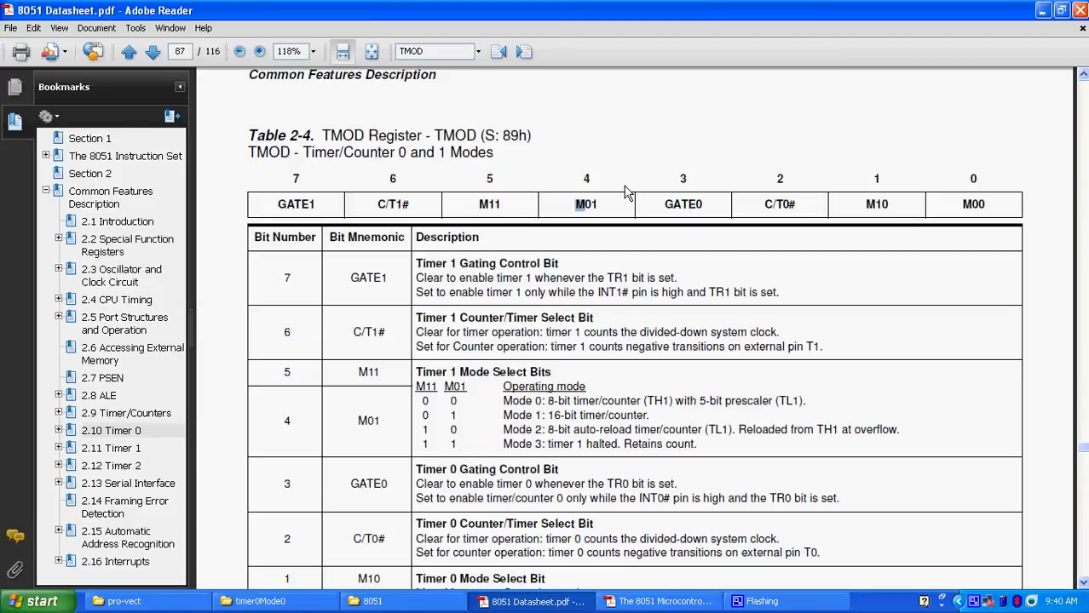
pyautogui.moveTo(546, 248)
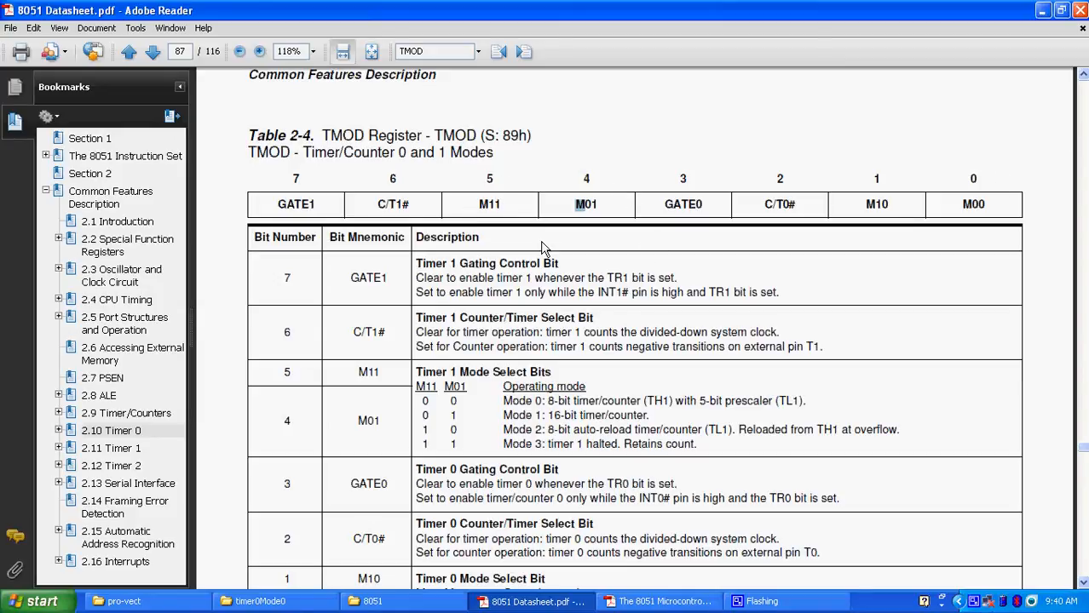
pyautogui.moveTo(935, 214)
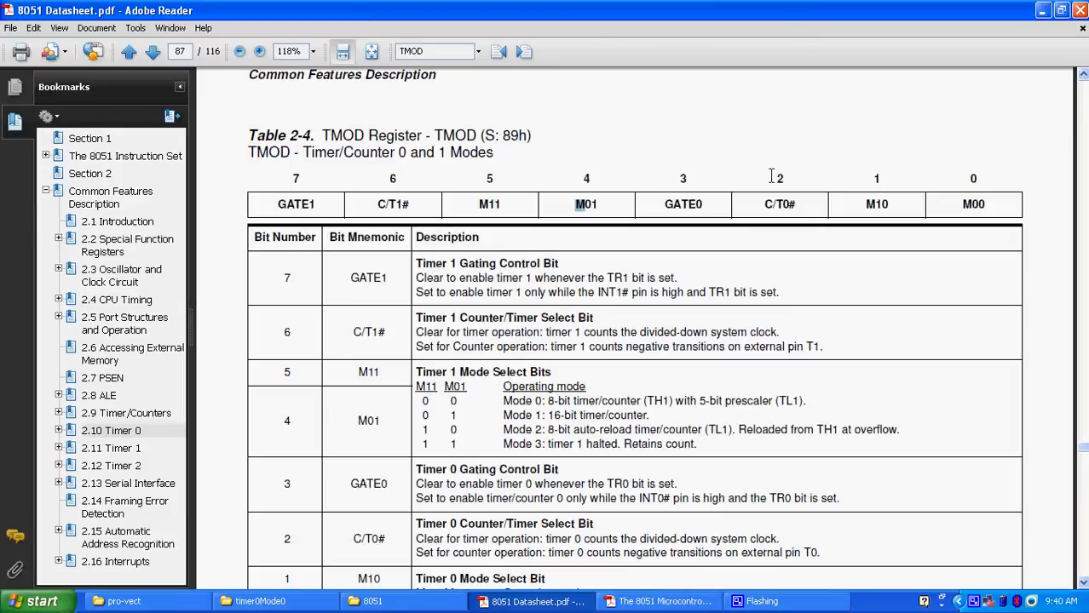
pyautogui.moveTo(650, 296)
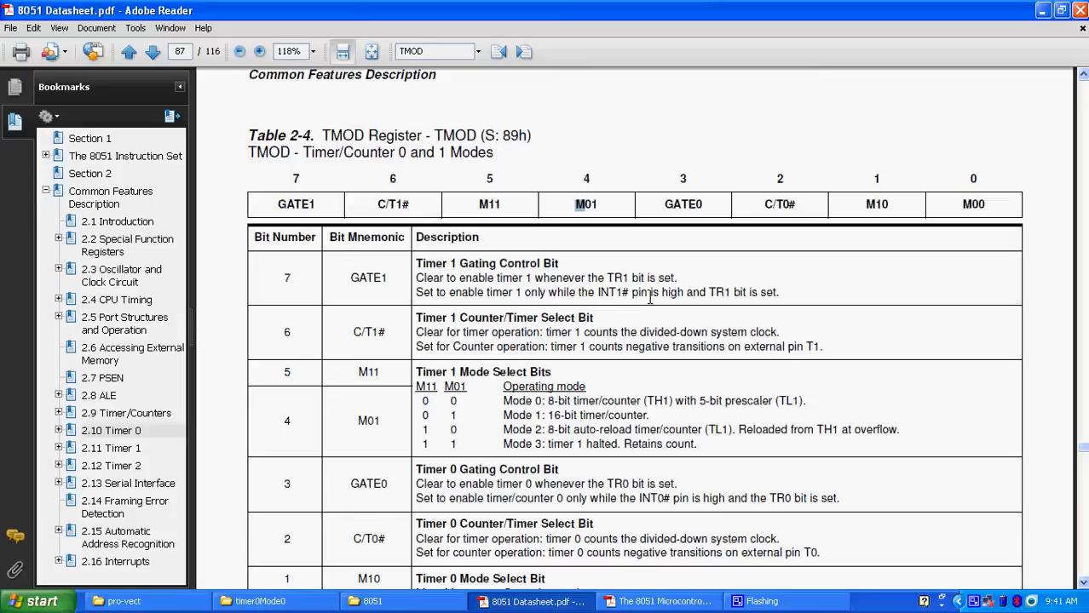
pyautogui.moveTo(839, 325)
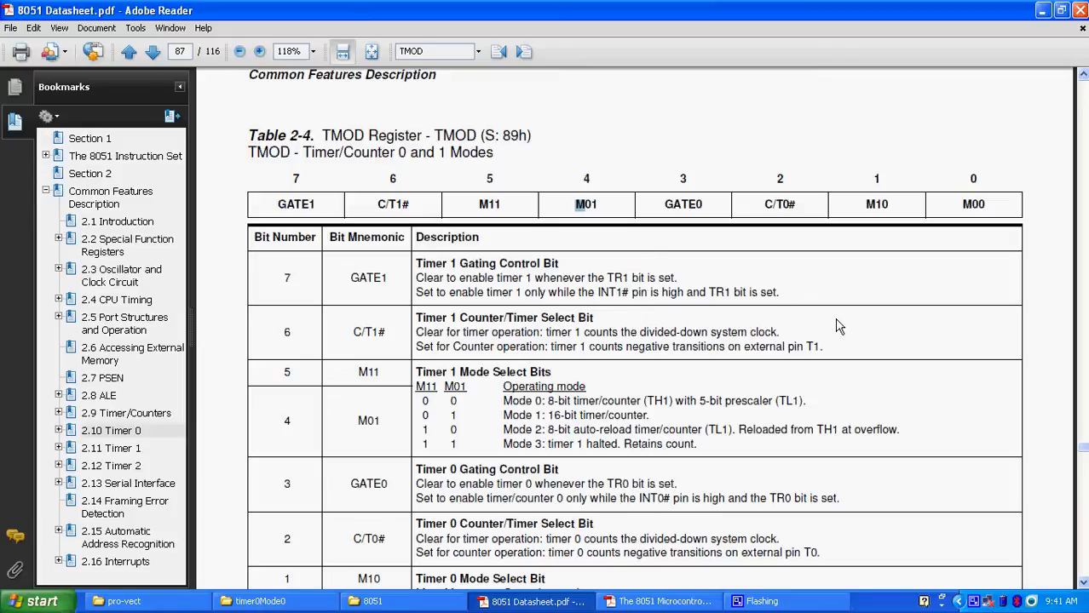
pyautogui.moveTo(453, 346); pyautogui.dragTo(821, 347)
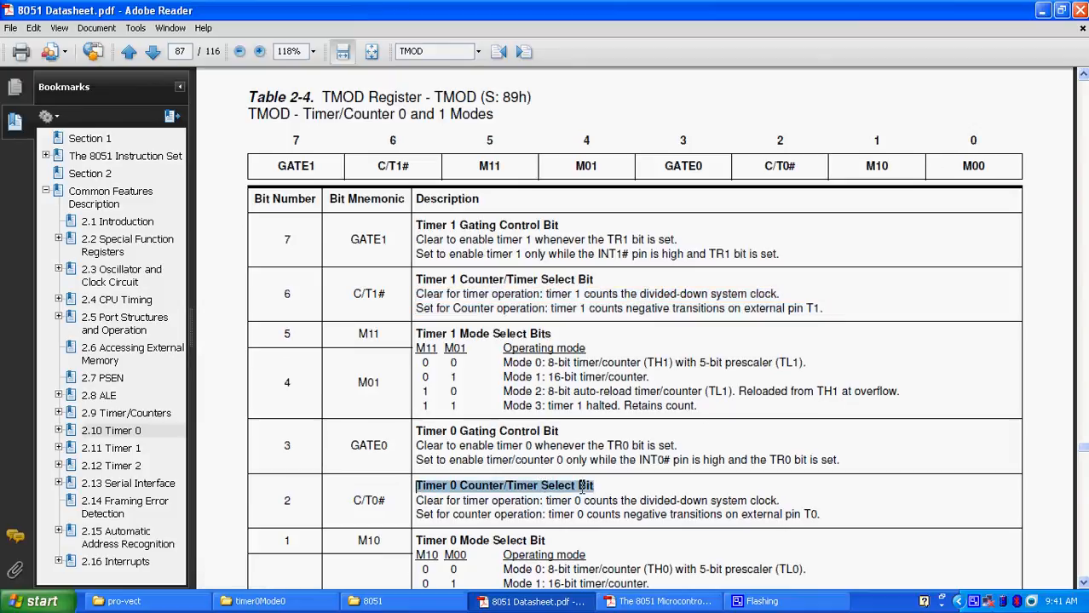
pyautogui.moveTo(416, 500); pyautogui.dragTo(635, 500)
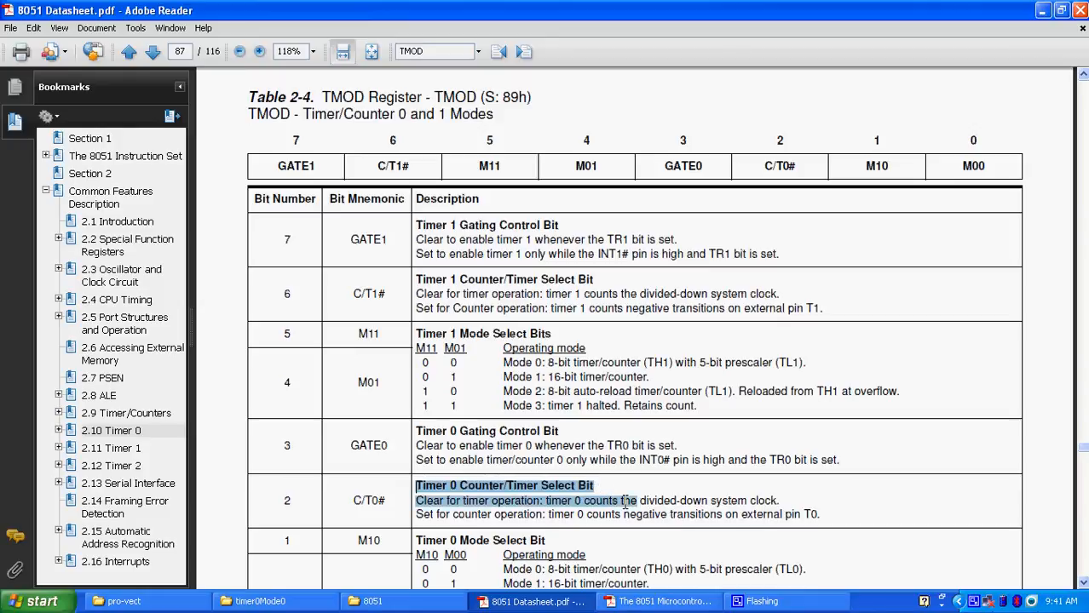
pyautogui.moveTo(622, 500); pyautogui.dragTo(724, 514)
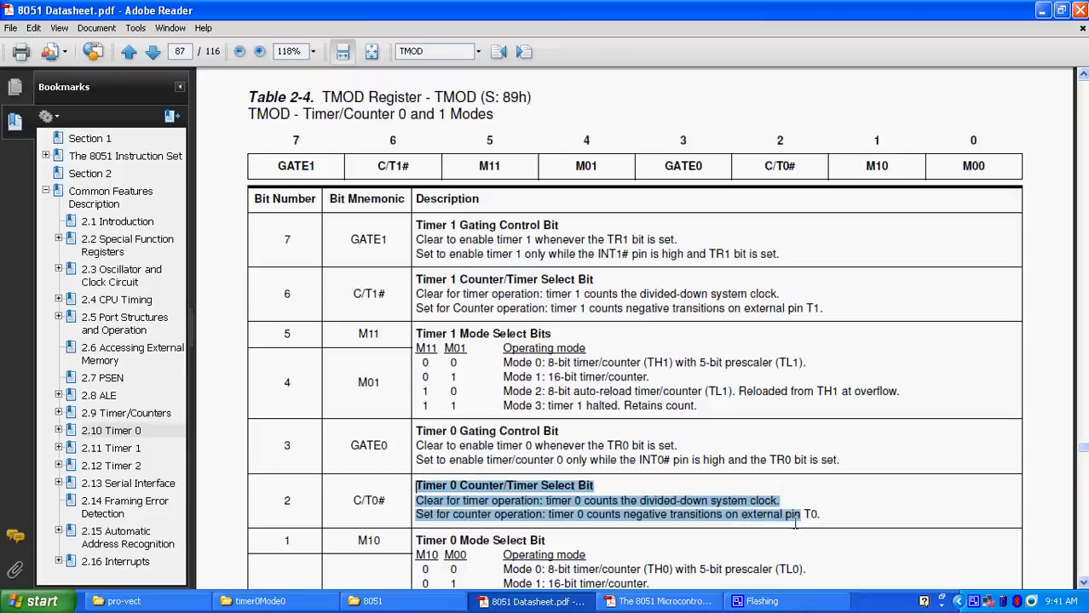
pyautogui.scroll(-3)
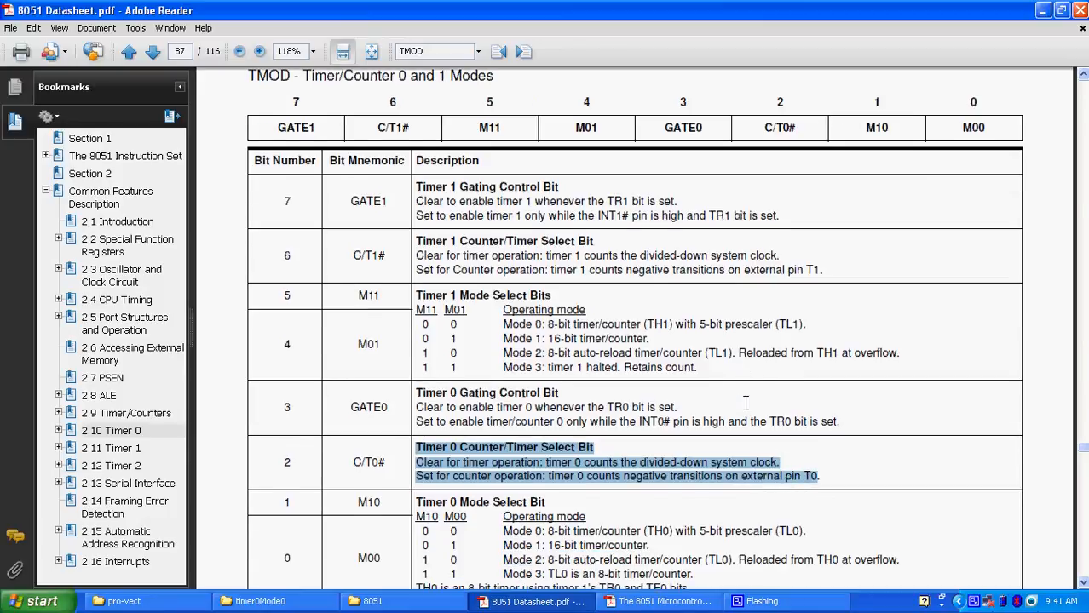
pyautogui.scroll(-3)
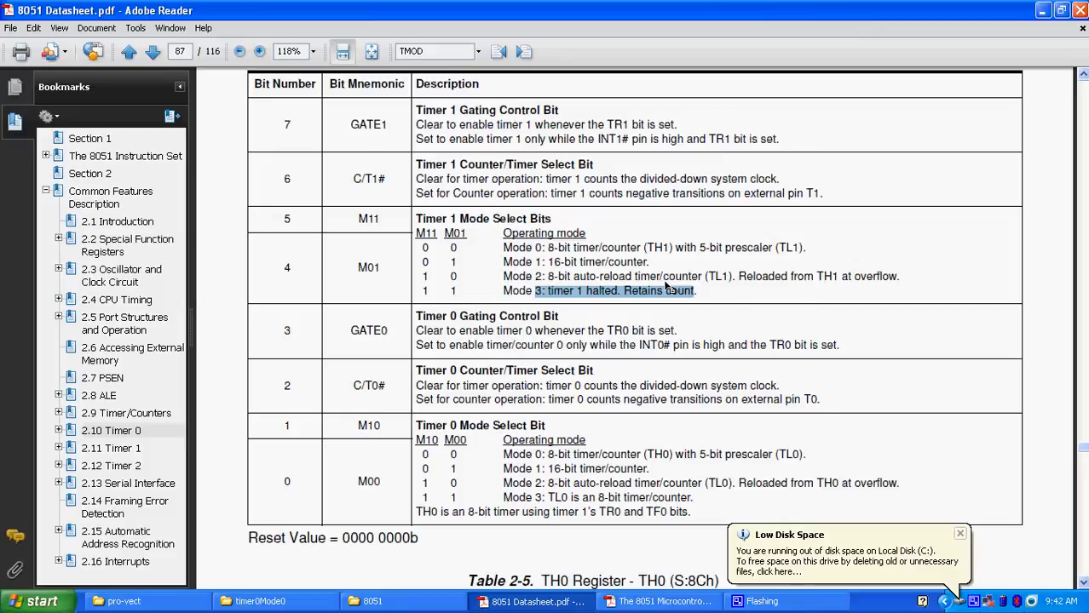
pyautogui.moveTo(430, 271)
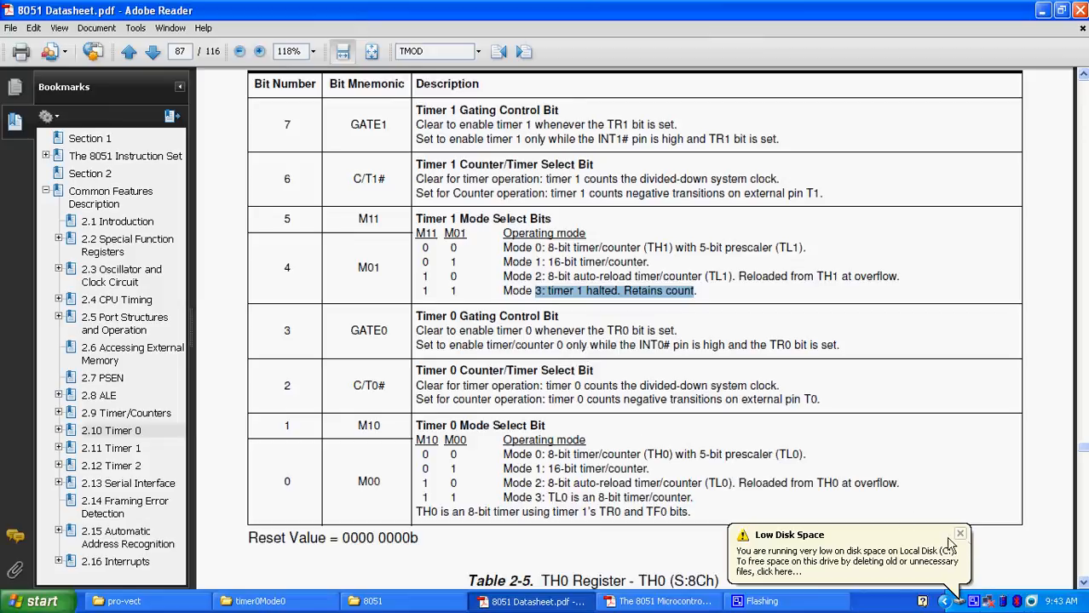
pyautogui.click(960, 533)
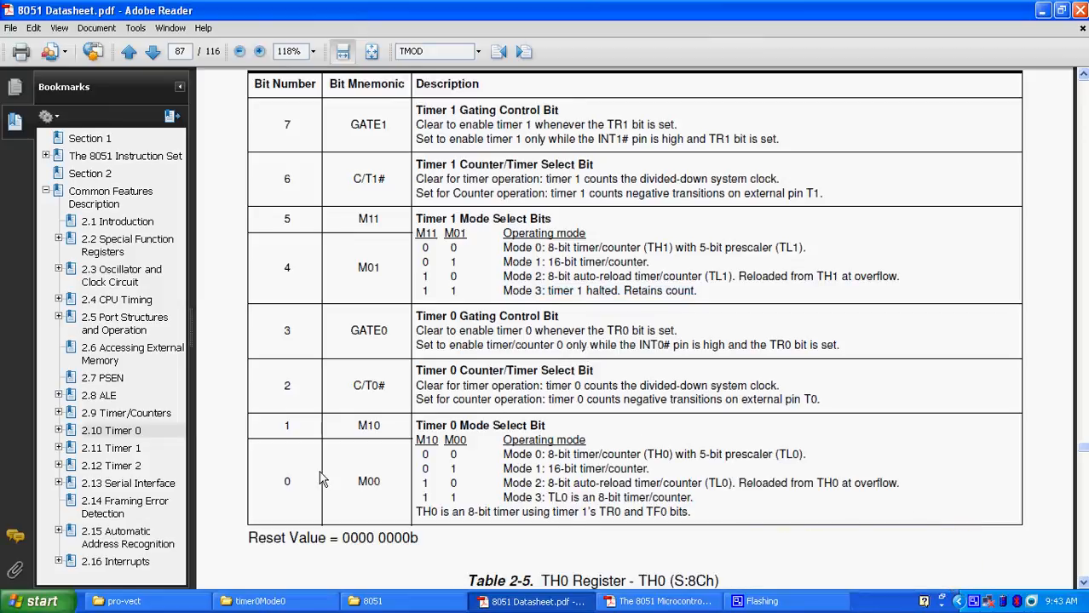
# Open the T0M0 µVision project from the timer0Mode0 folder
pyautogui.click(261, 602)
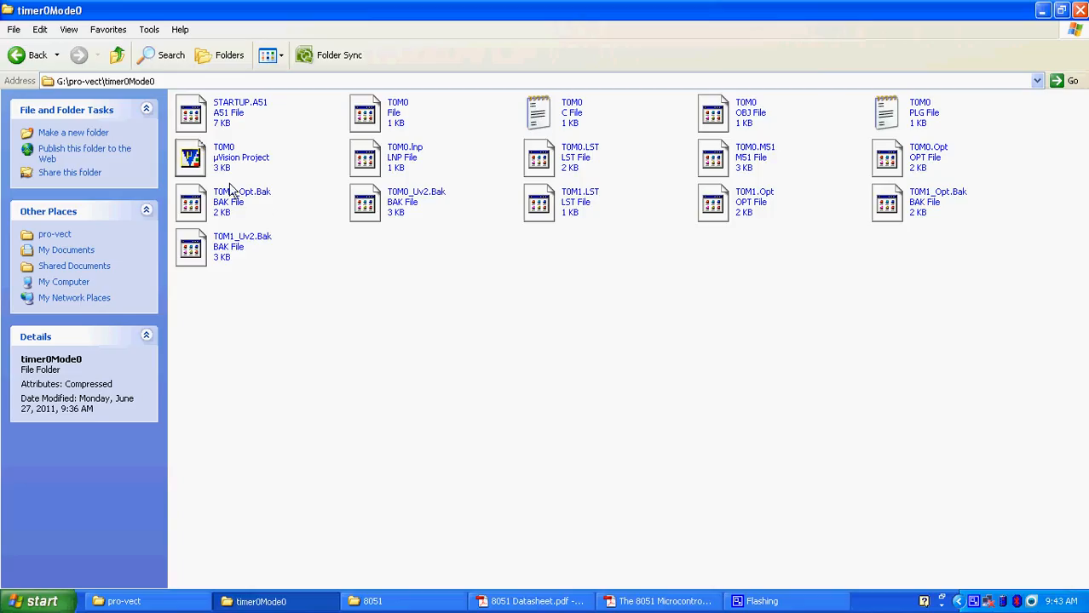
pyautogui.doubleClick(190, 157)
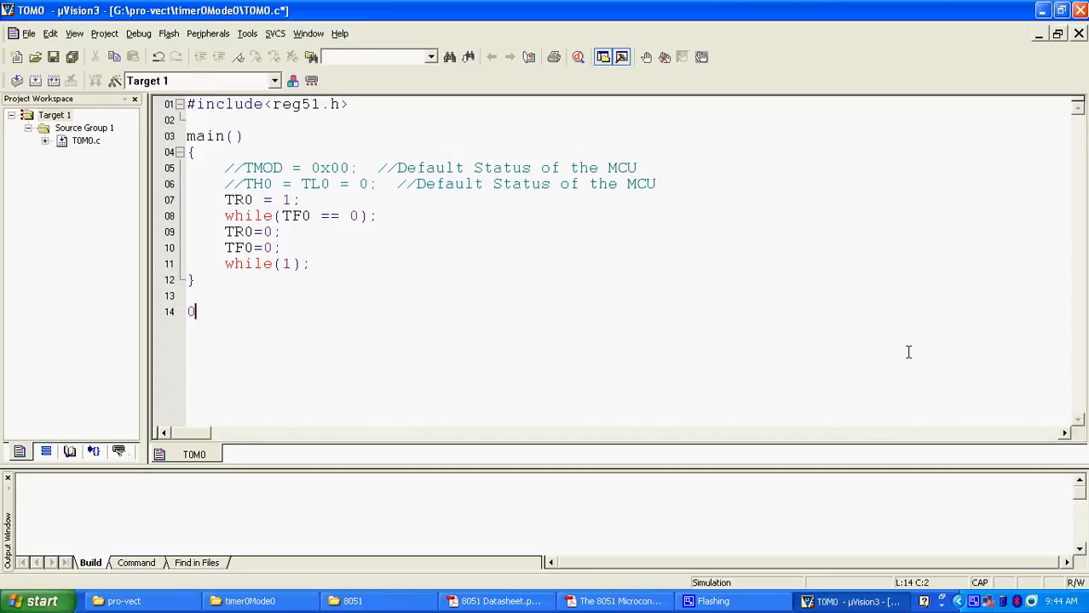
# Write 00000000 on line 14 of TOMO.c, below main()
pyautogui.write('0000000')
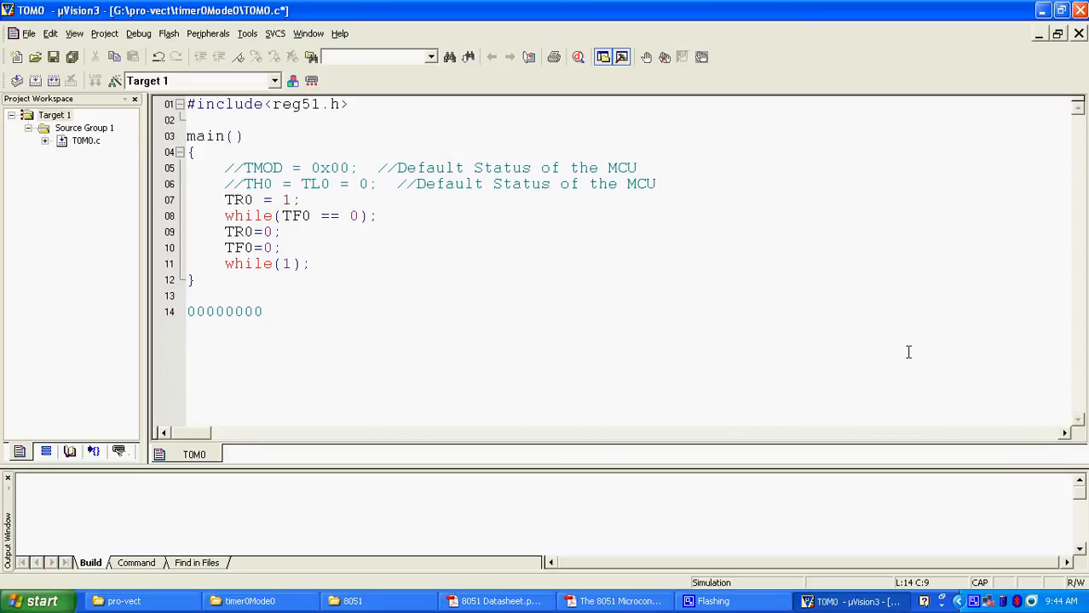
pyautogui.moveTo(663, 447)
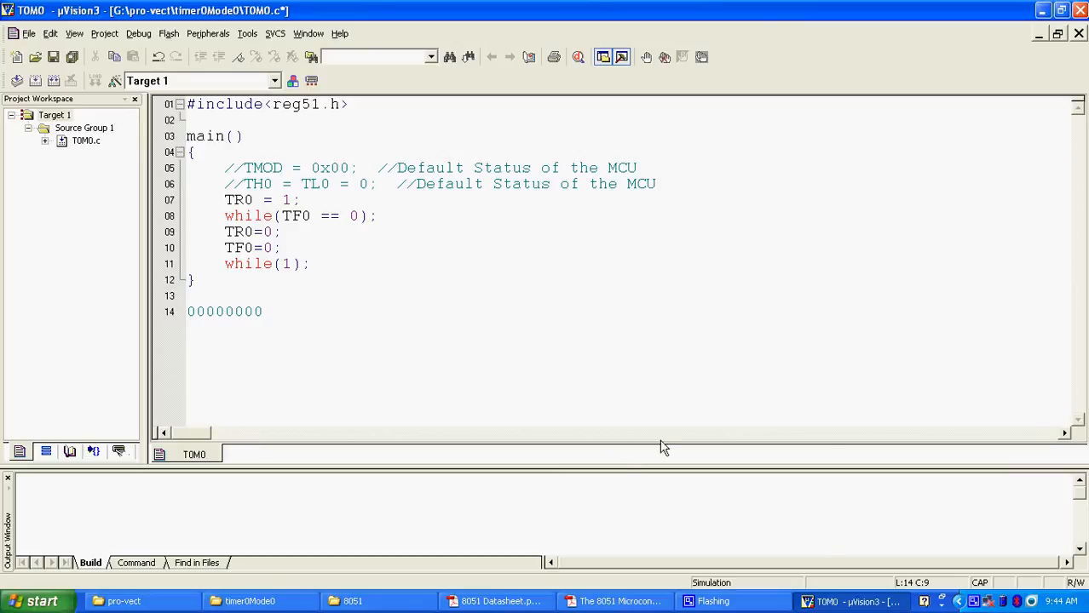
pyautogui.click(261, 312)
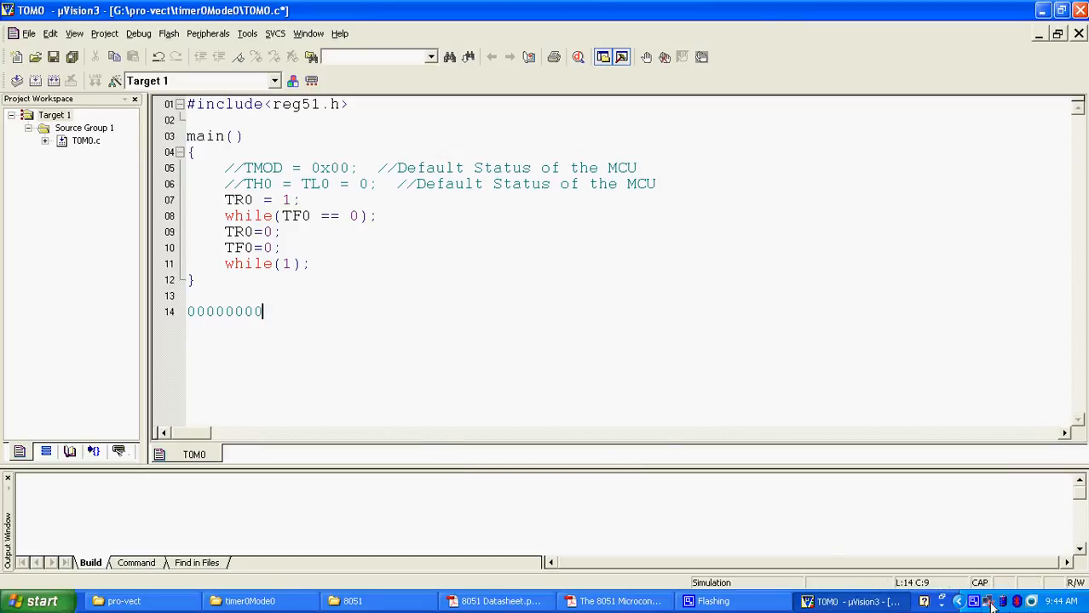